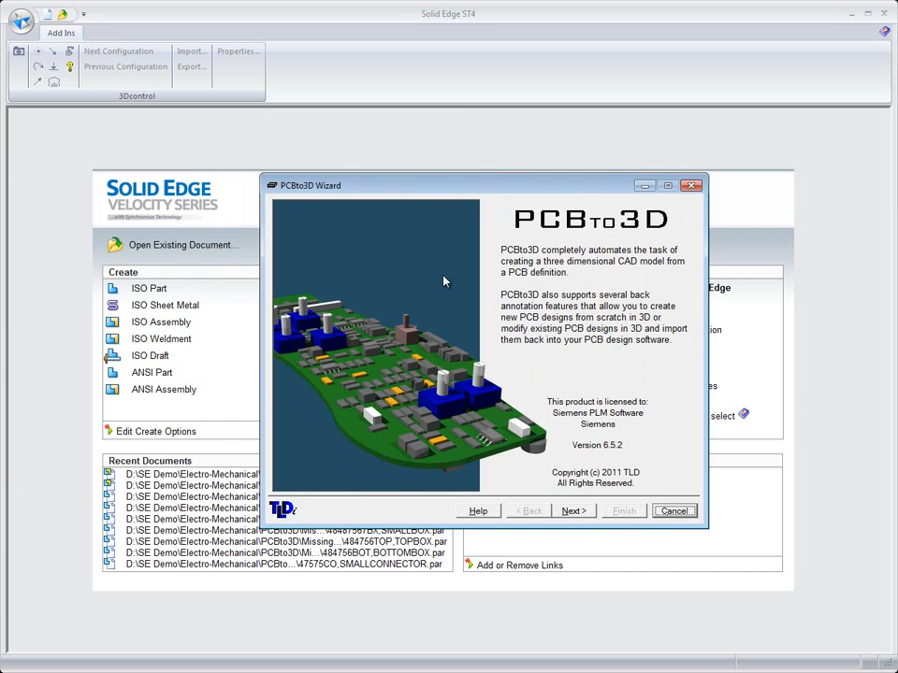
{"action": "mouse_move", "coordinate": [576, 520]}
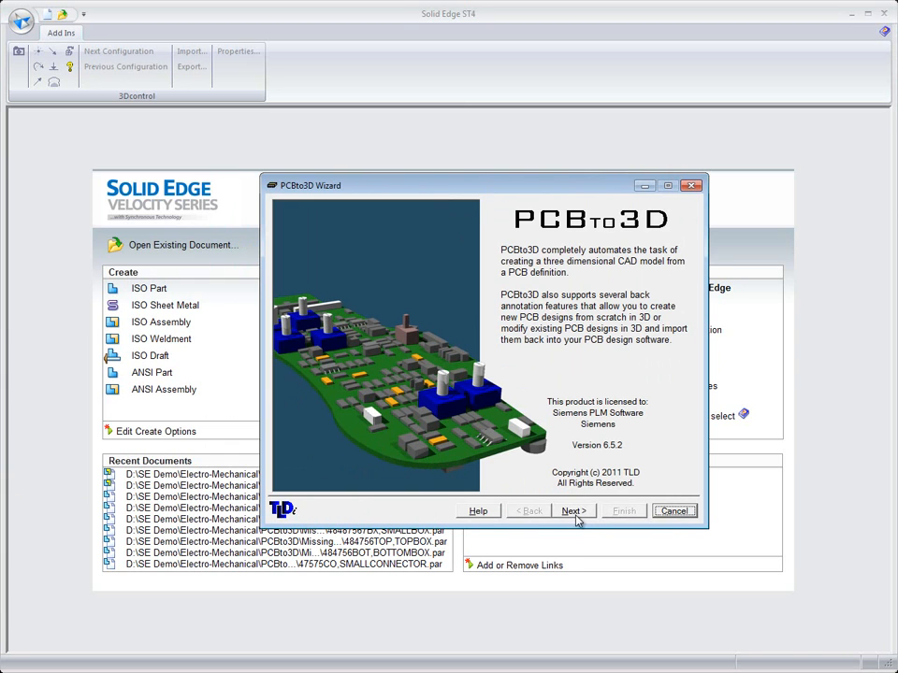
Load Board.brd as the IDF board definition and continue to the board items list
{"action": "left_click", "coordinate": [573, 511]}
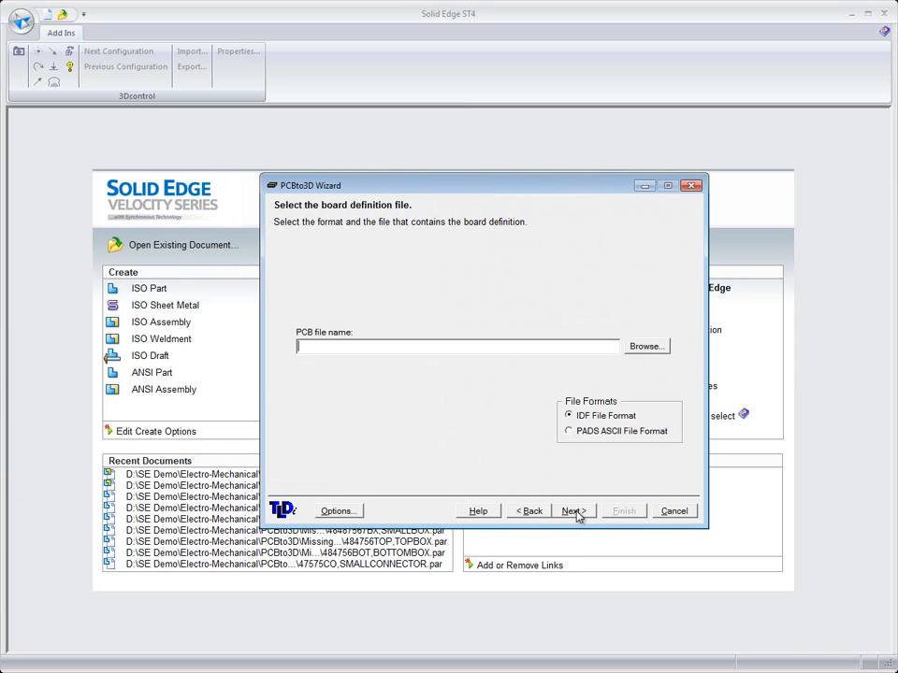
{"action": "mouse_move", "coordinate": [333, 376]}
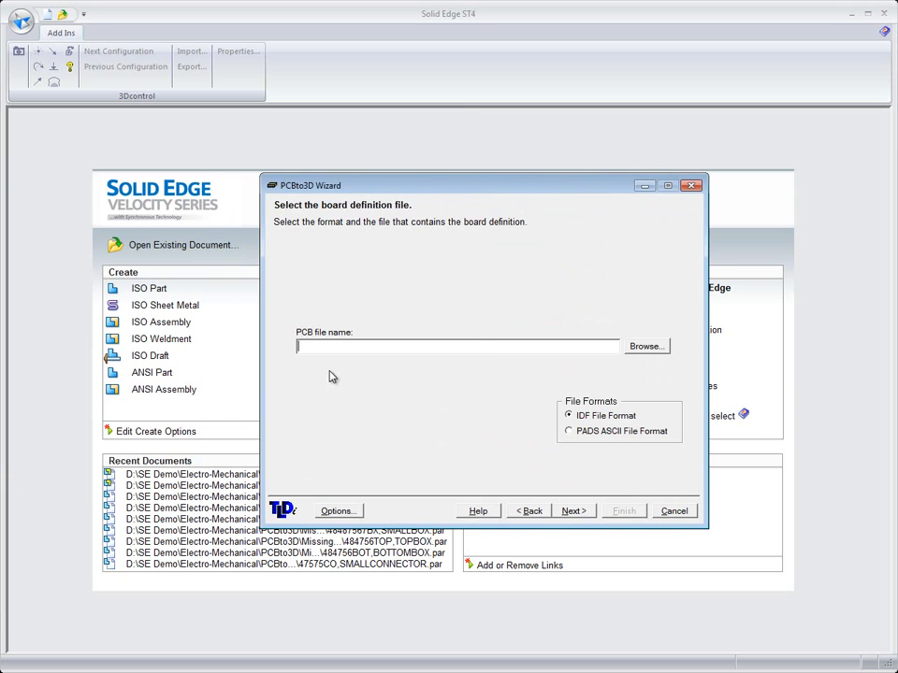
{"action": "mouse_move", "coordinate": [303, 202]}
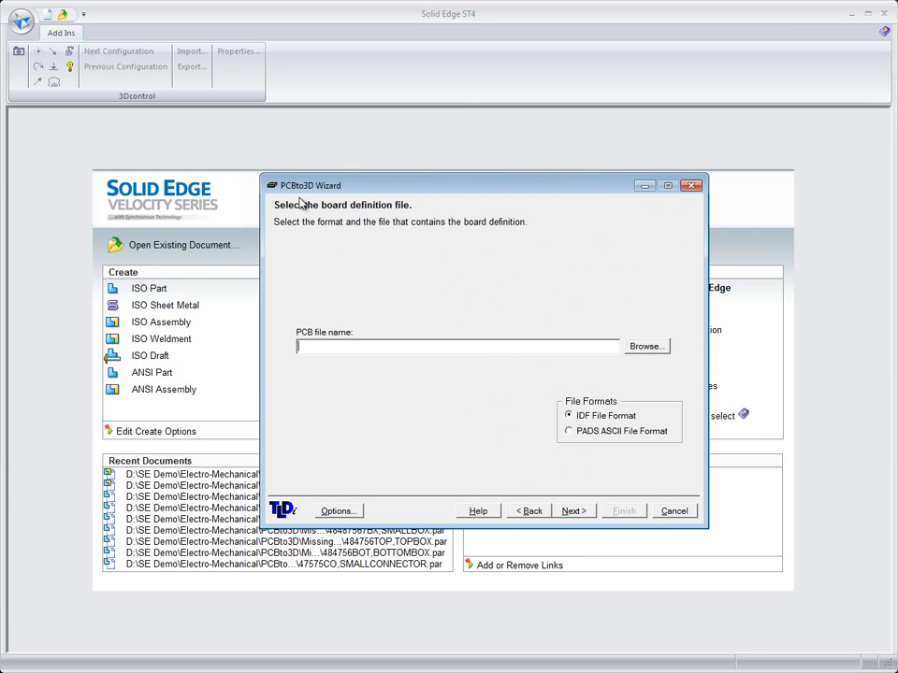
{"action": "mouse_move", "coordinate": [640, 352]}
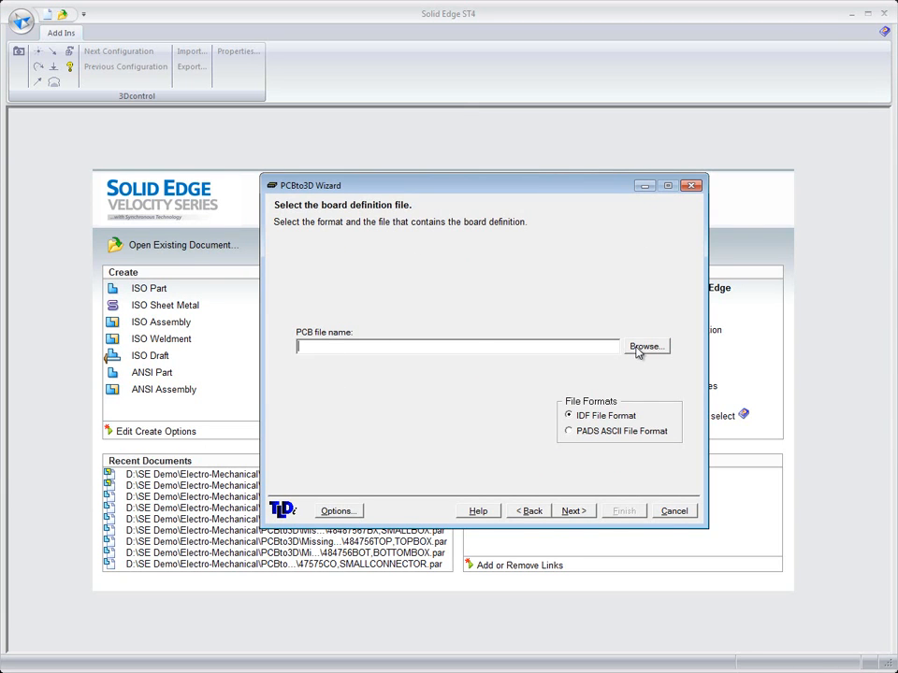
{"action": "left_click", "coordinate": [645, 346]}
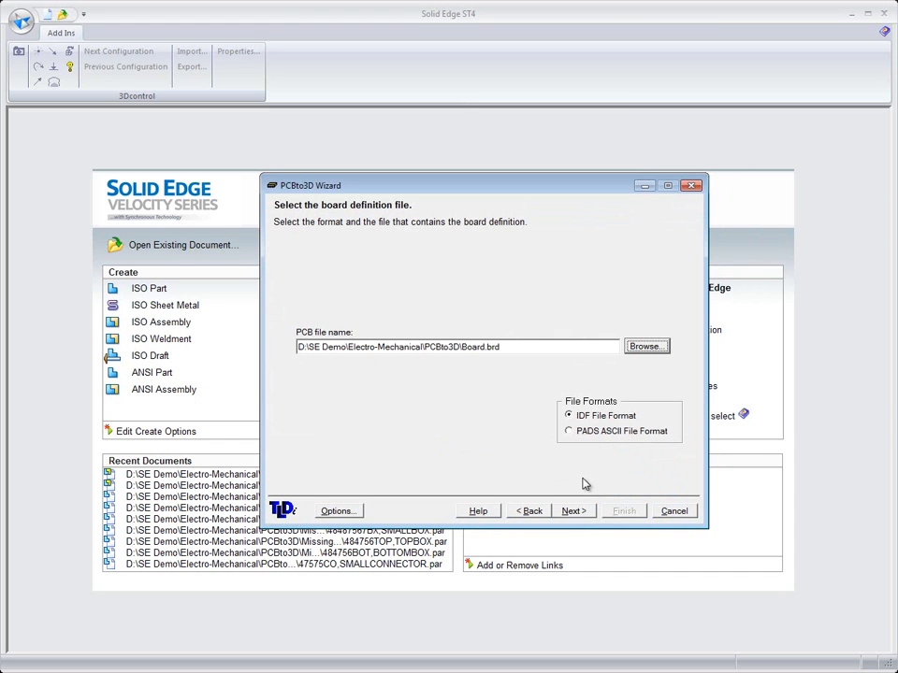
{"action": "left_click", "coordinate": [572, 511]}
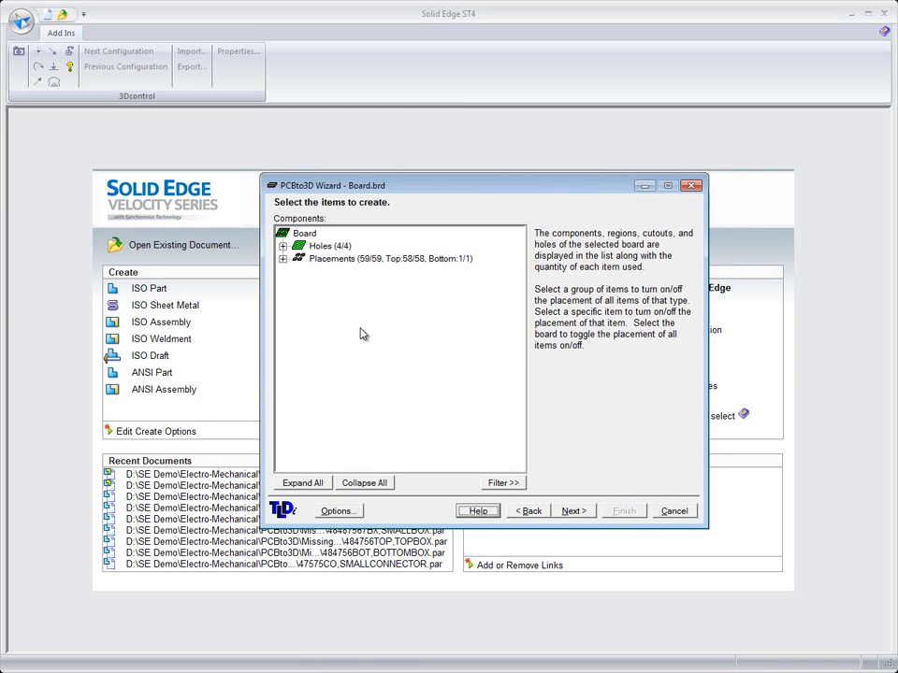
{"action": "mouse_move", "coordinate": [292, 254]}
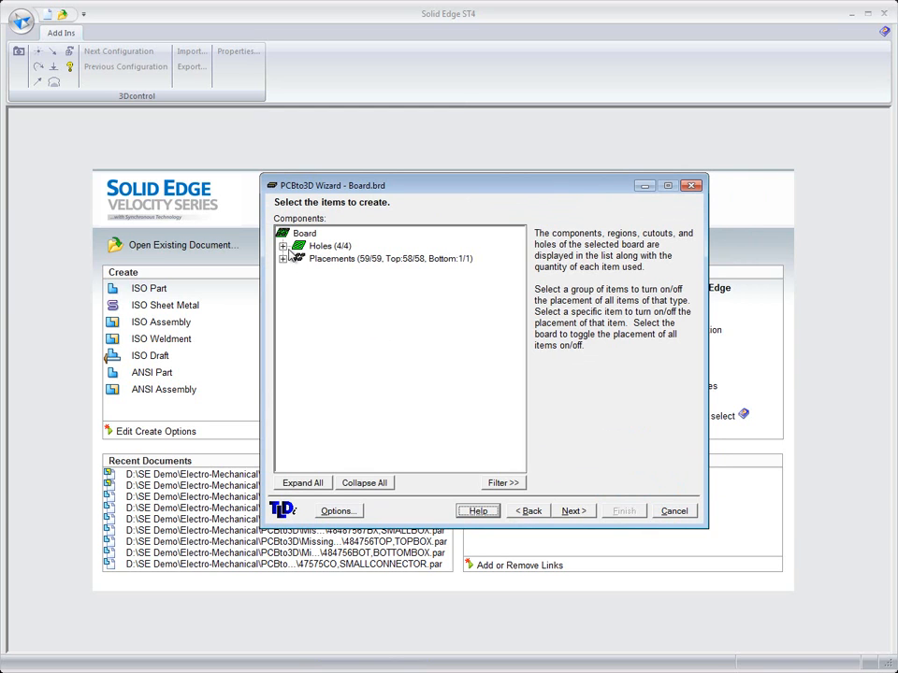
Expand the Holes and Placements groups, including the resistor group, to review the entries
{"action": "left_click", "coordinate": [284, 247]}
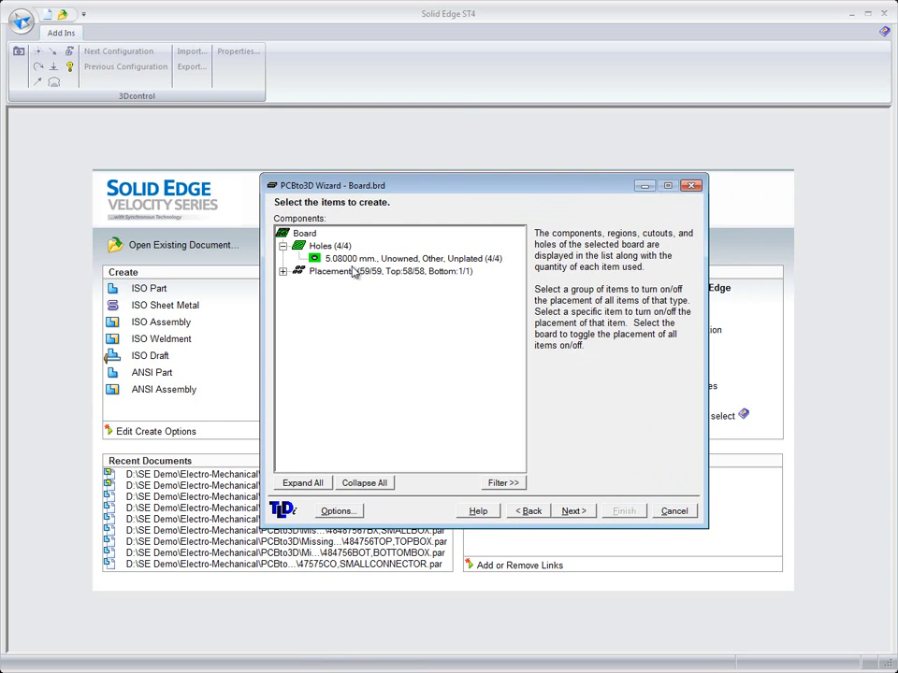
{"action": "left_click", "coordinate": [284, 272]}
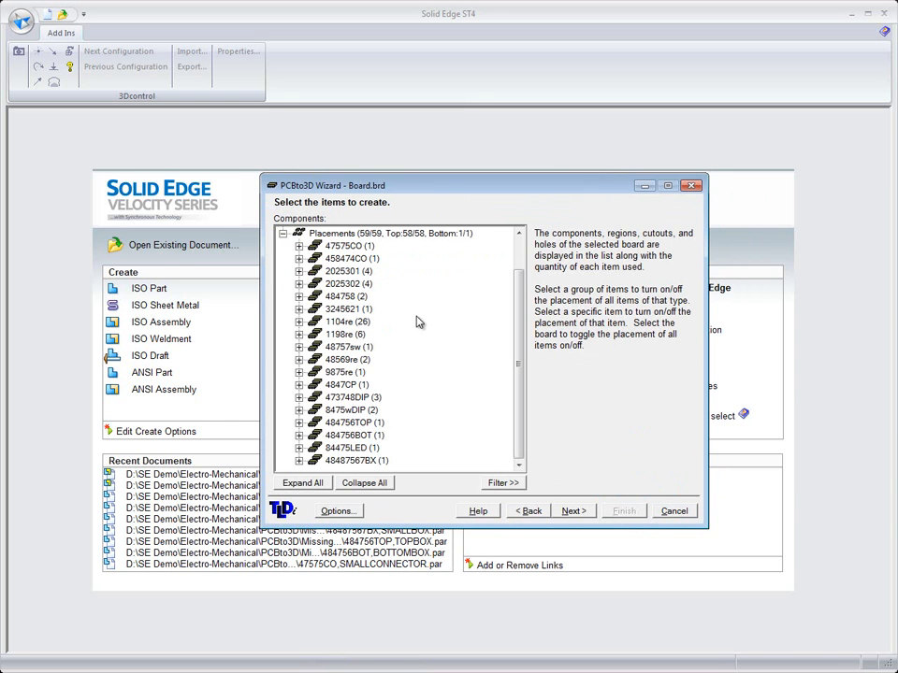
{"action": "left_click", "coordinate": [299, 272]}
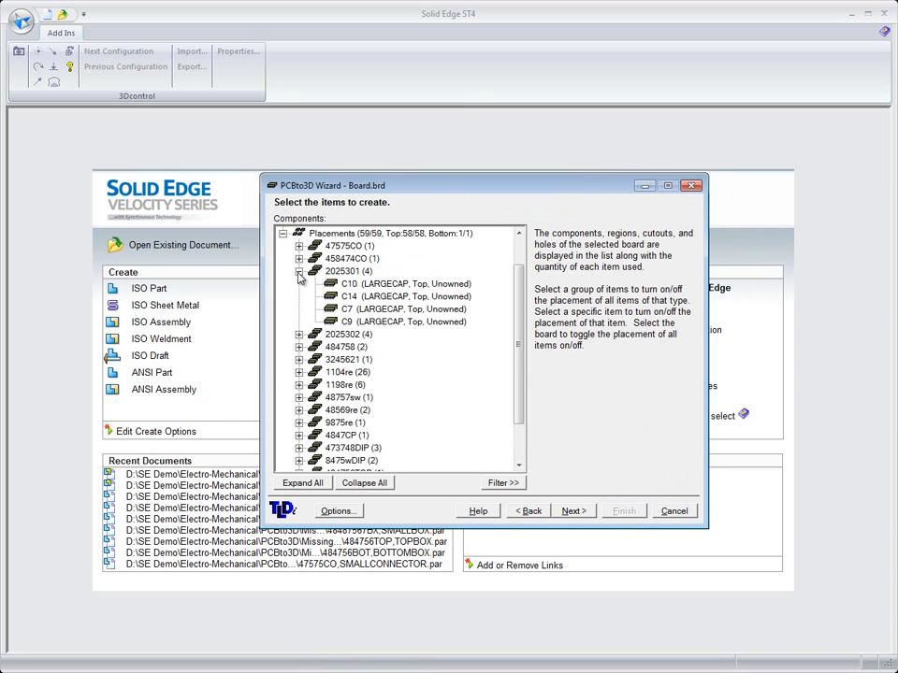
{"action": "left_click", "coordinate": [299, 346]}
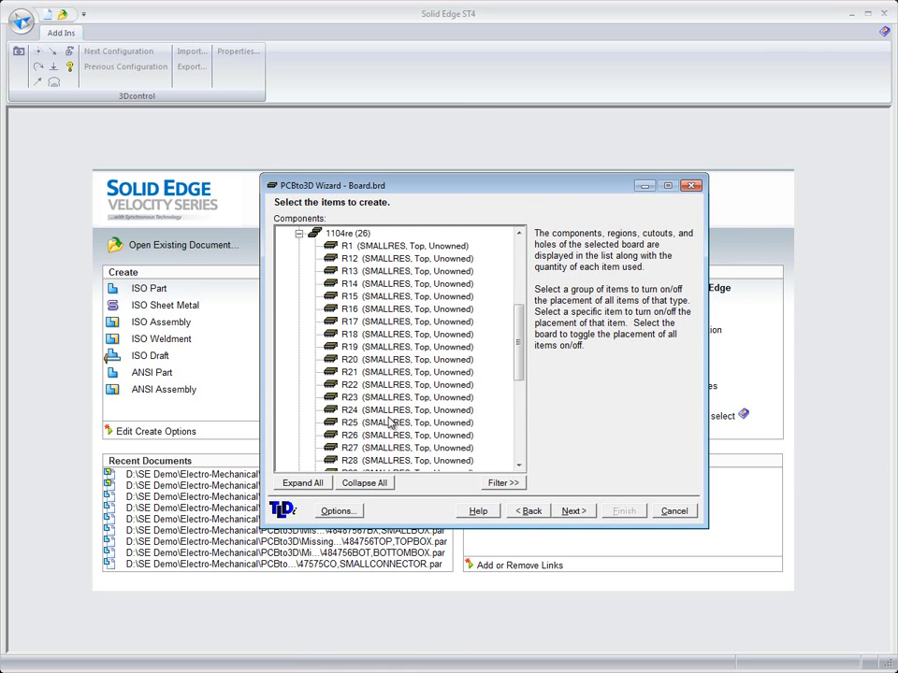
Accept the component directory and assign Board.lib as the missing-geometry library
{"action": "left_click", "coordinate": [573, 511]}
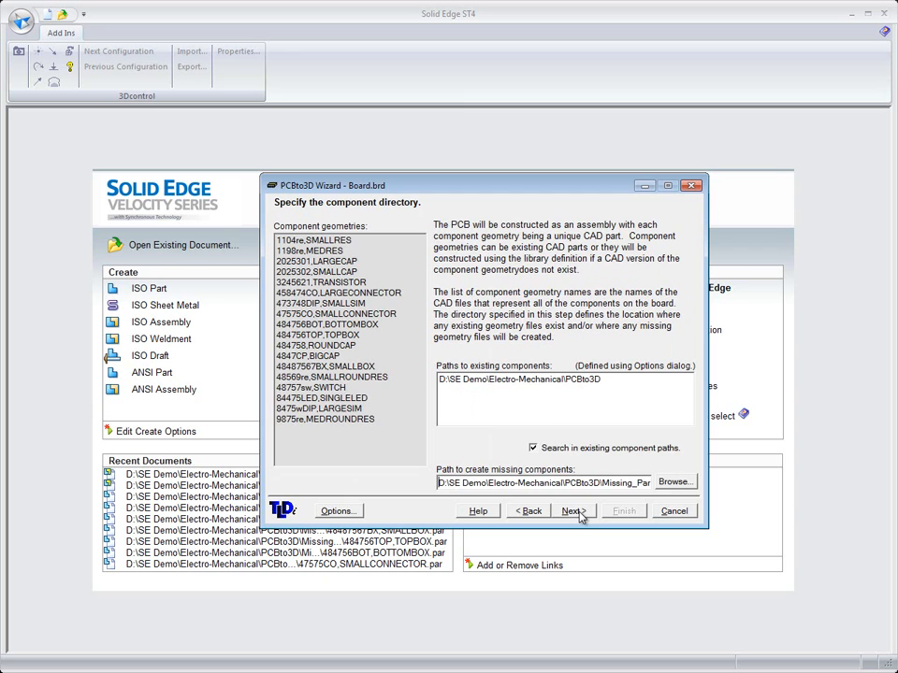
{"action": "left_click", "coordinate": [571, 510]}
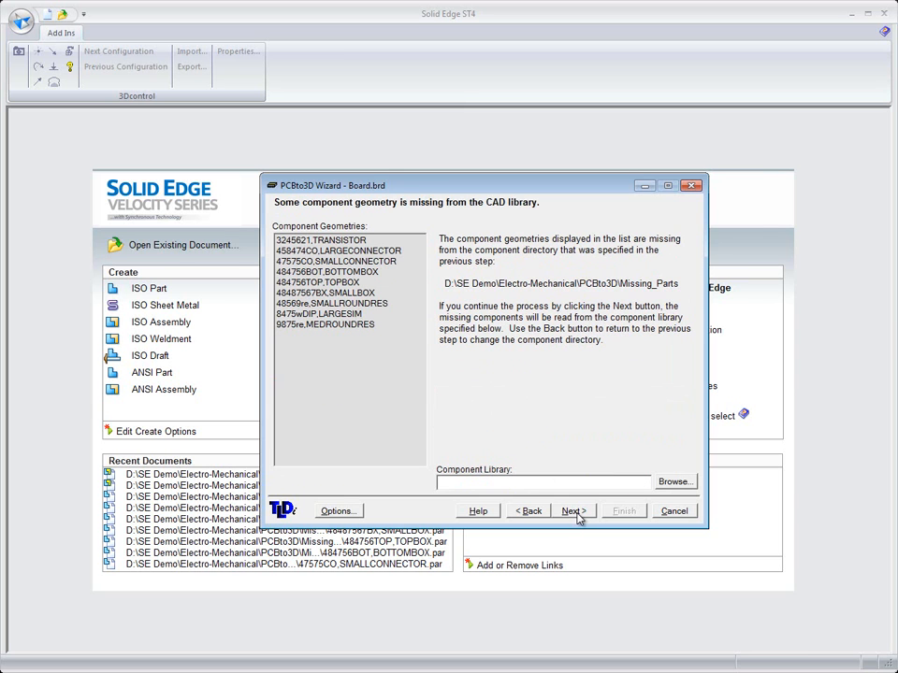
{"action": "left_click", "coordinate": [674, 483]}
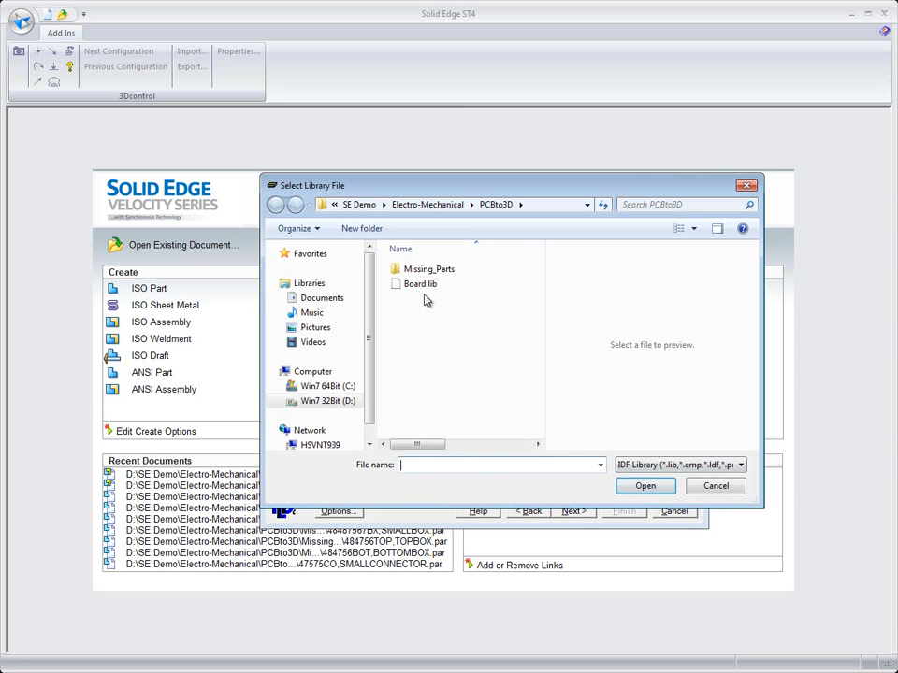
{"action": "left_click", "coordinate": [419, 284]}
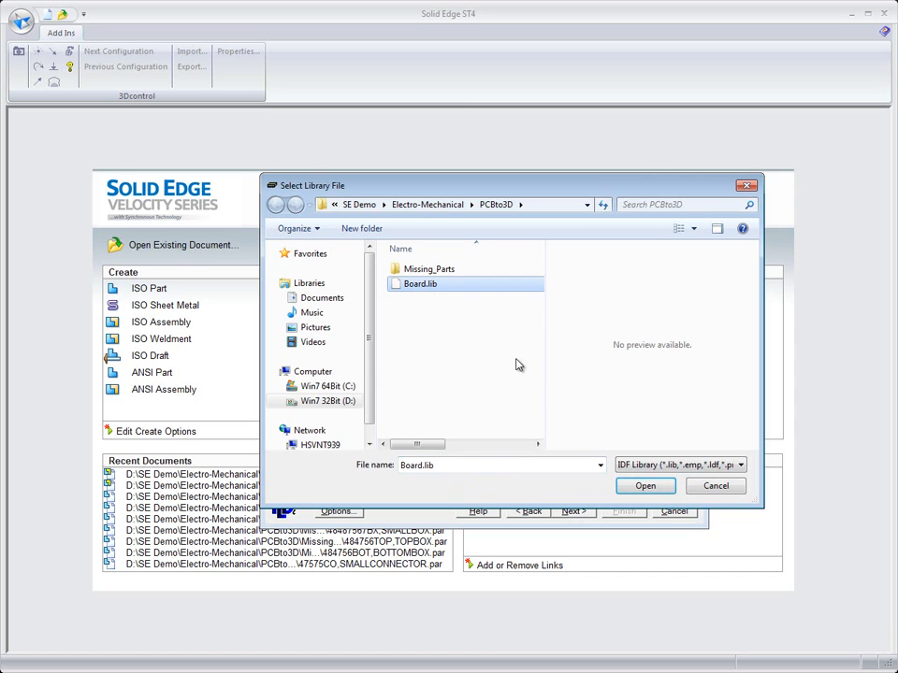
{"action": "left_click", "coordinate": [643, 486]}
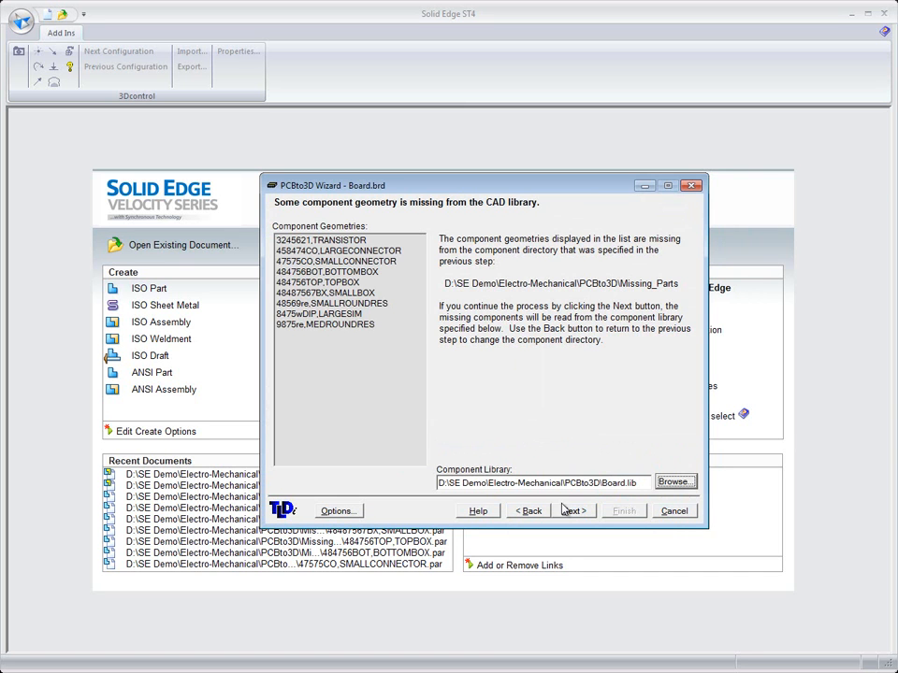
{"action": "left_click", "coordinate": [572, 510]}
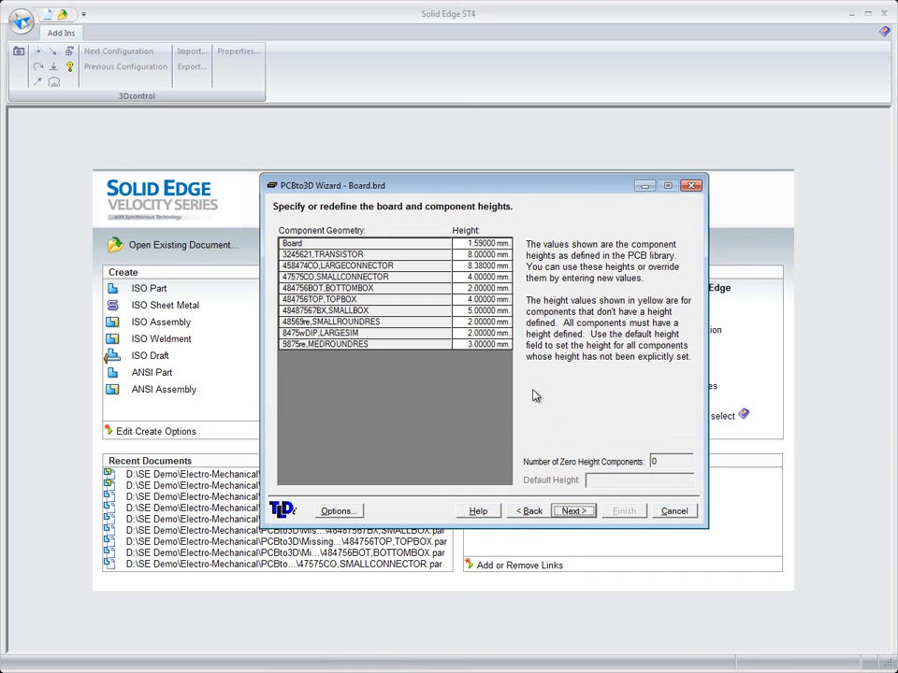
{"action": "mouse_move", "coordinate": [471, 228]}
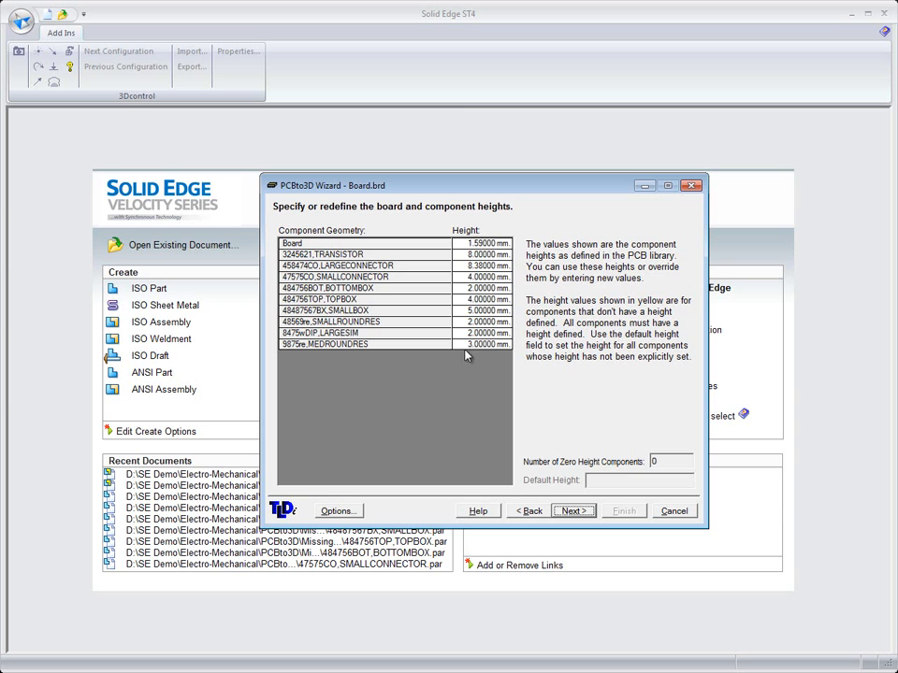
{"action": "mouse_move", "coordinate": [479, 251]}
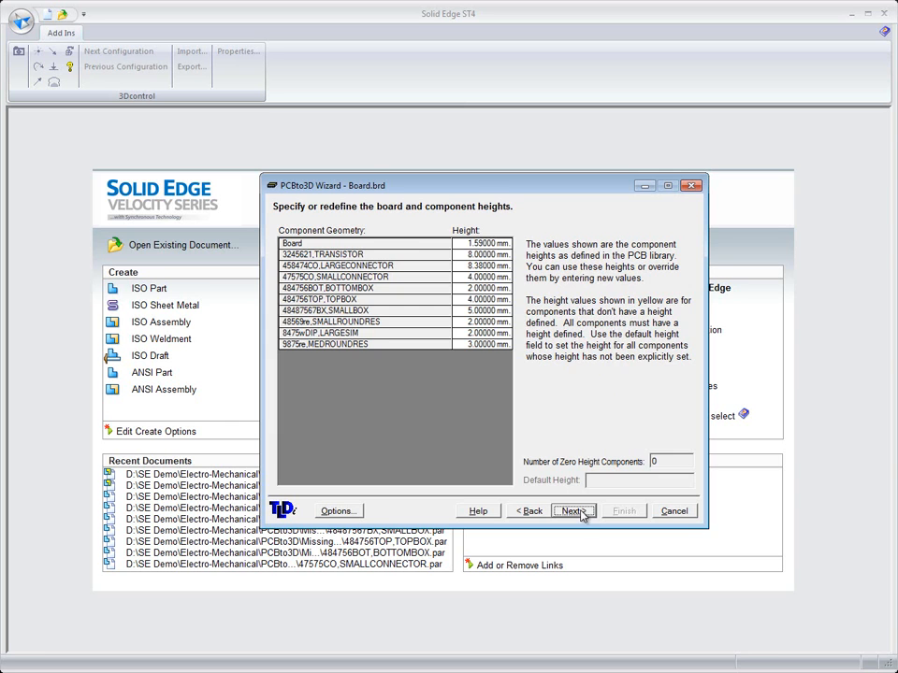
Name the board file PCB in the Electro-Mechanical\Working folder
{"action": "left_click", "coordinate": [572, 511]}
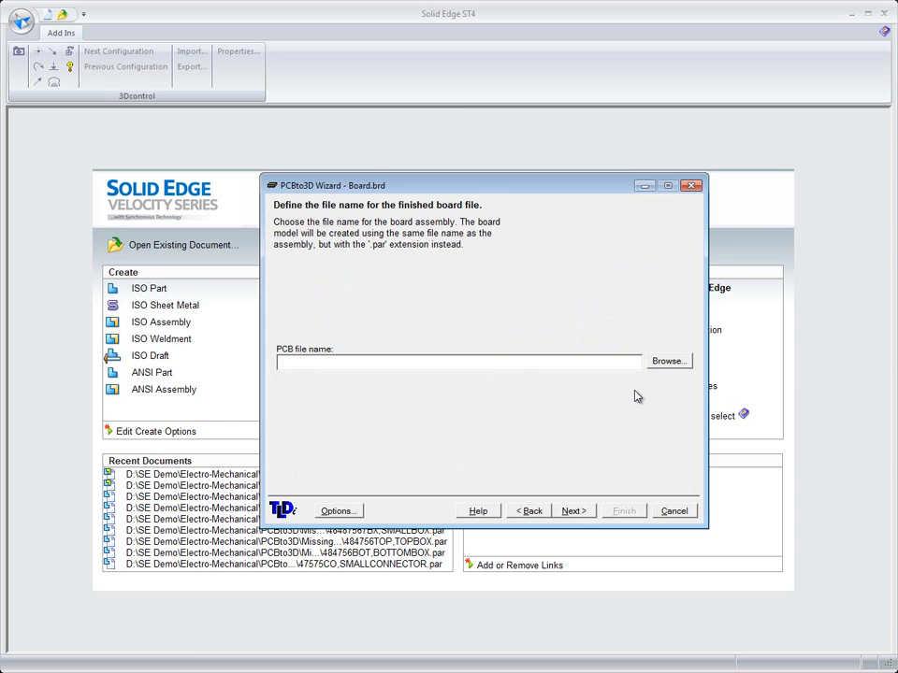
{"action": "left_click", "coordinate": [668, 361]}
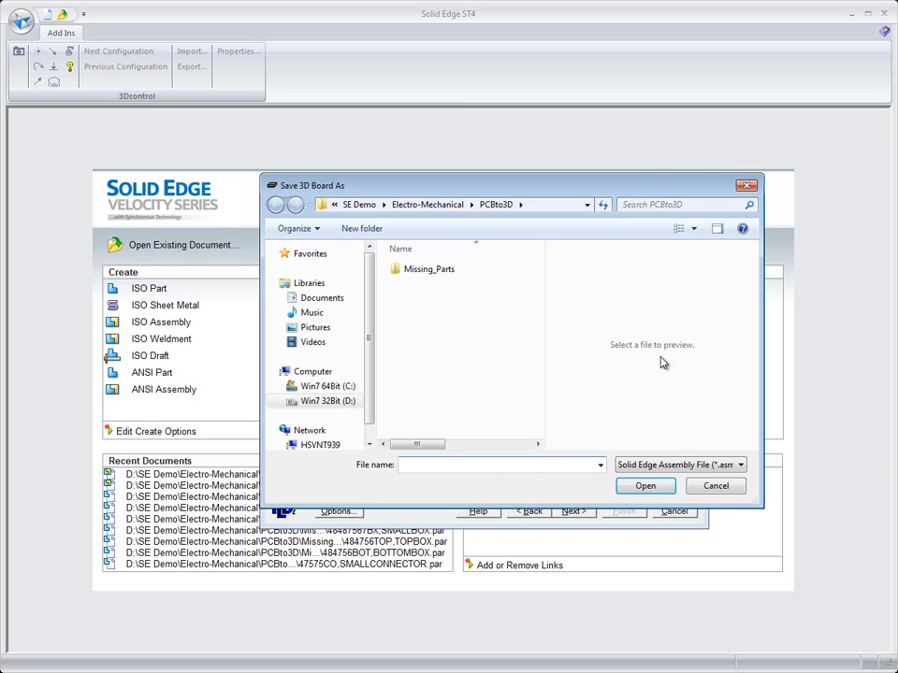
{"action": "left_click", "coordinate": [274, 204]}
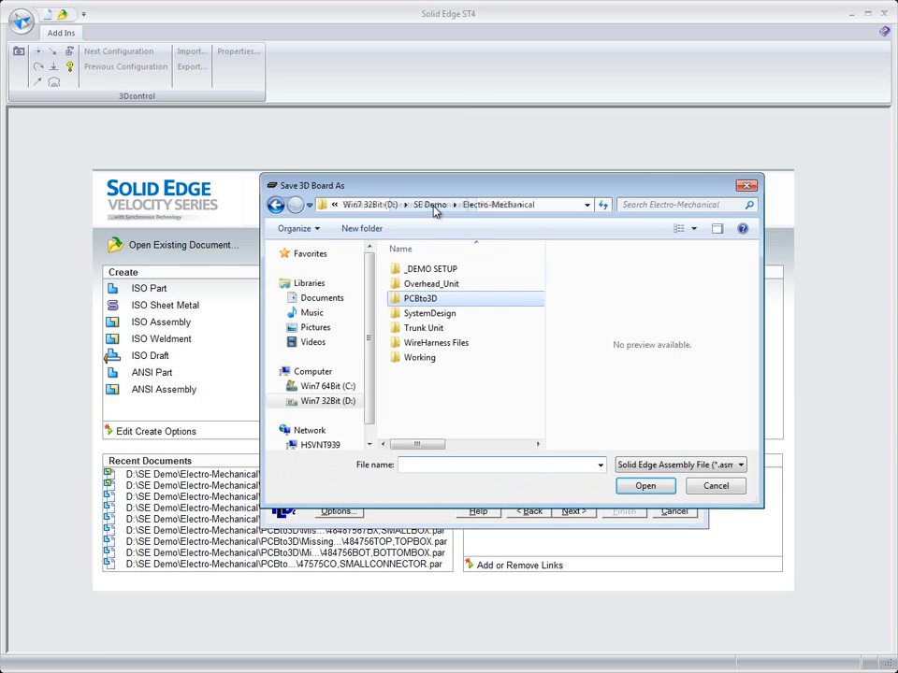
{"action": "double_click", "coordinate": [419, 358]}
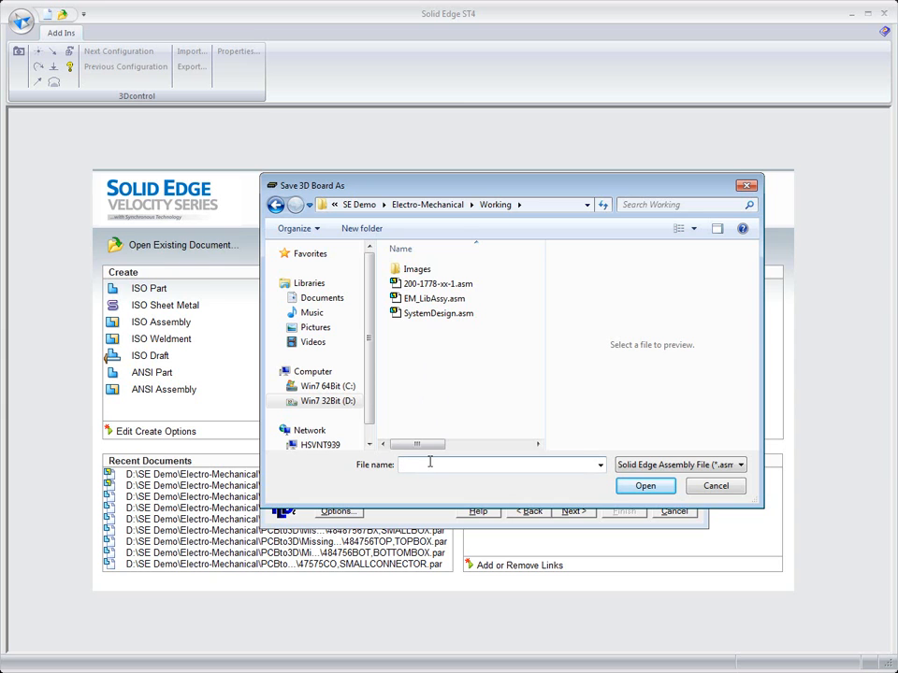
{"action": "type", "text": "PCB"}
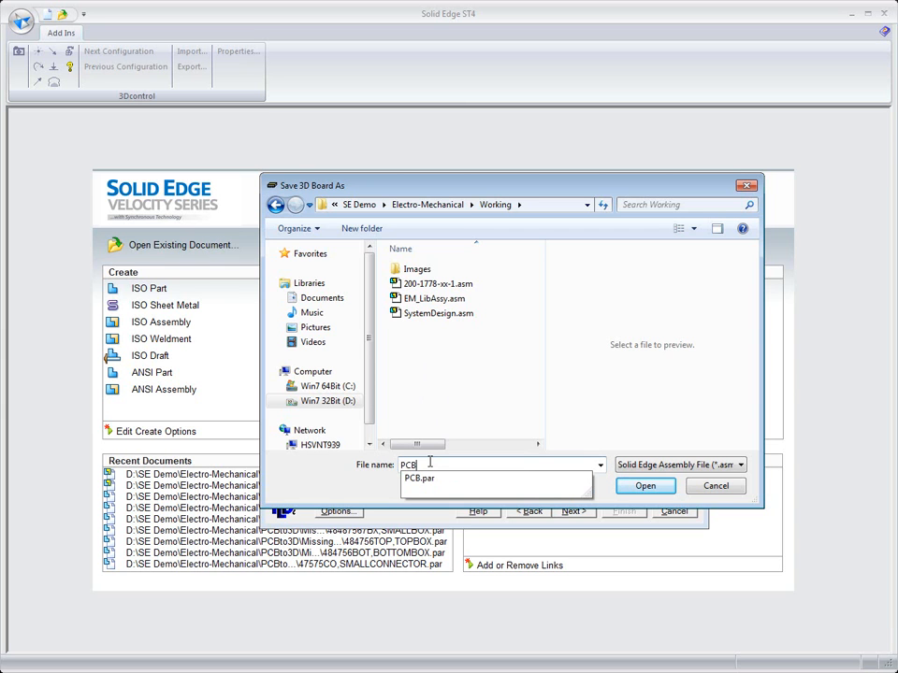
{"action": "left_click", "coordinate": [643, 487]}
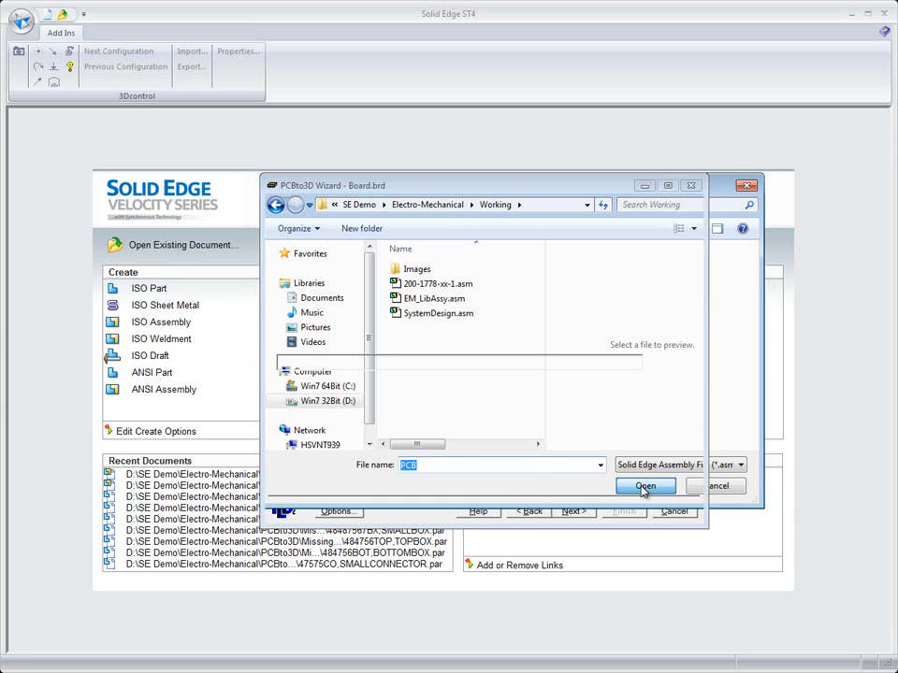
Confirm overwriting the existing PCB.asm and finish the wizard to generate the board
{"action": "left_click", "coordinate": [643, 486]}
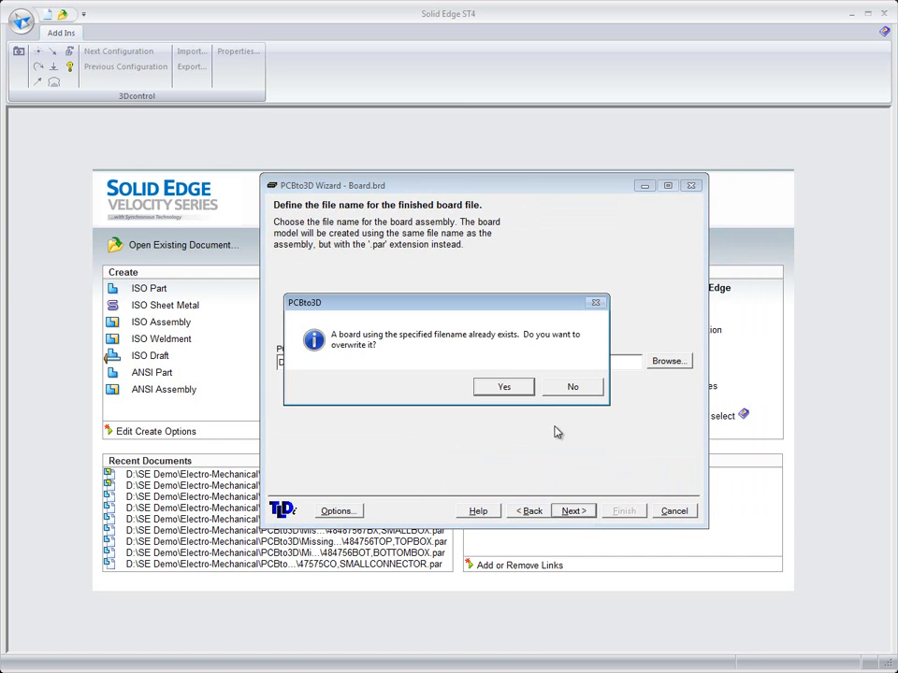
{"action": "left_click", "coordinate": [503, 385]}
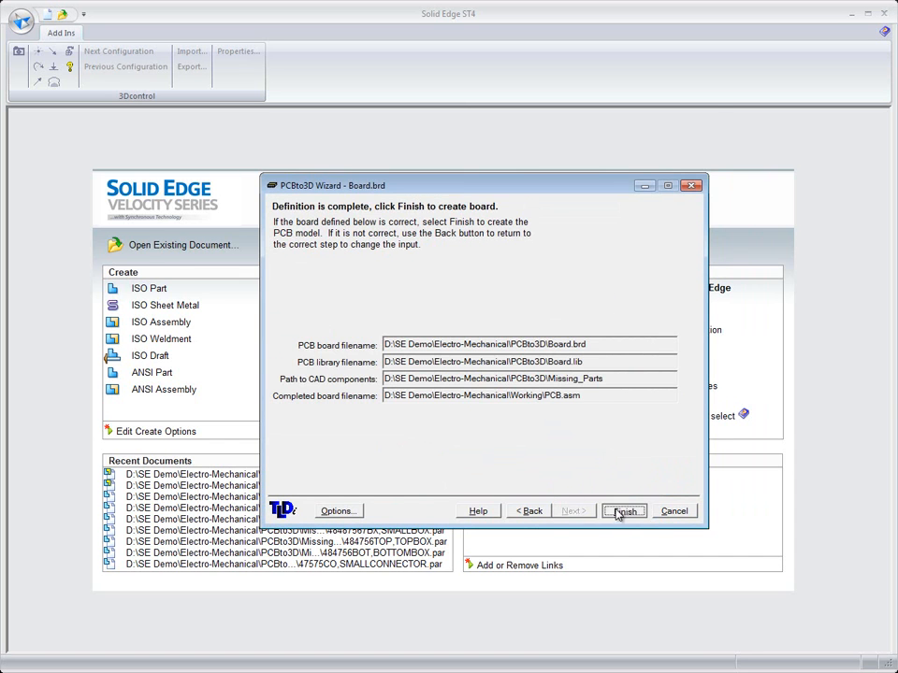
{"action": "left_click", "coordinate": [625, 511]}
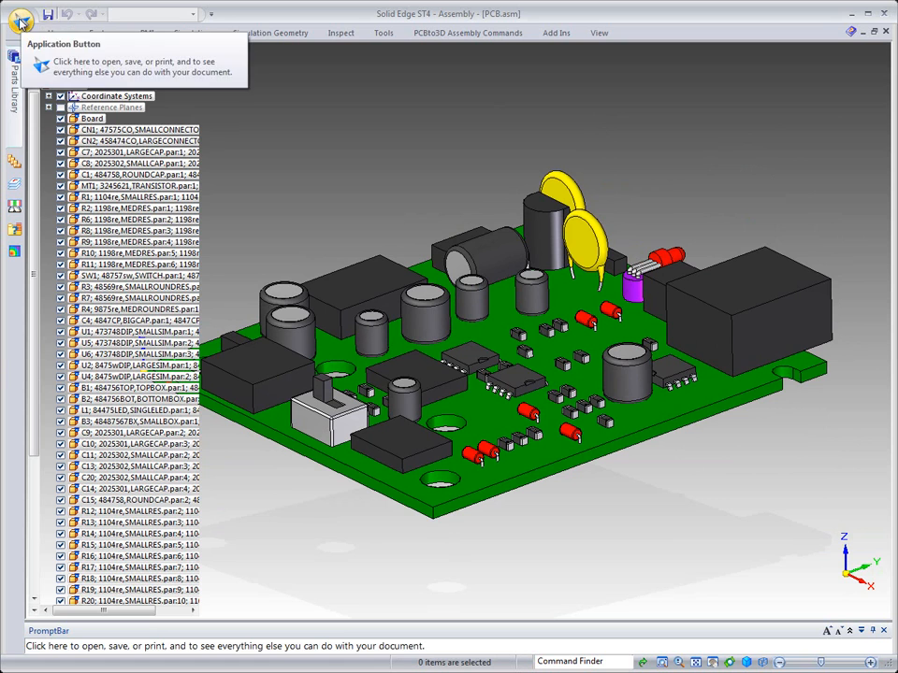
Open 200-1778-xx-1.asm with the 04c-PCBBoard configuration selected
{"action": "left_click", "coordinate": [21, 15]}
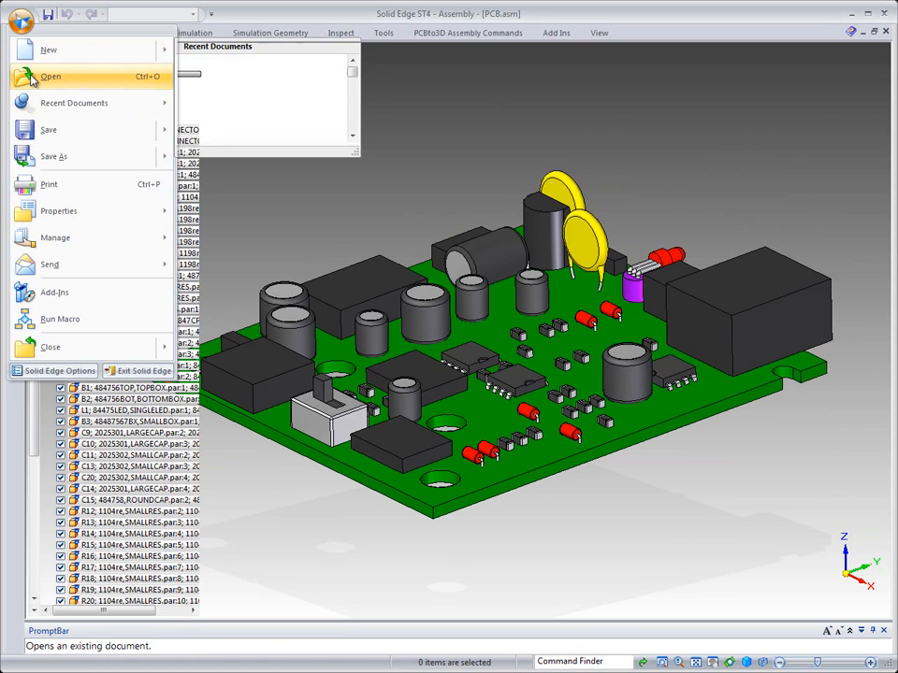
{"action": "left_click", "coordinate": [48, 77]}
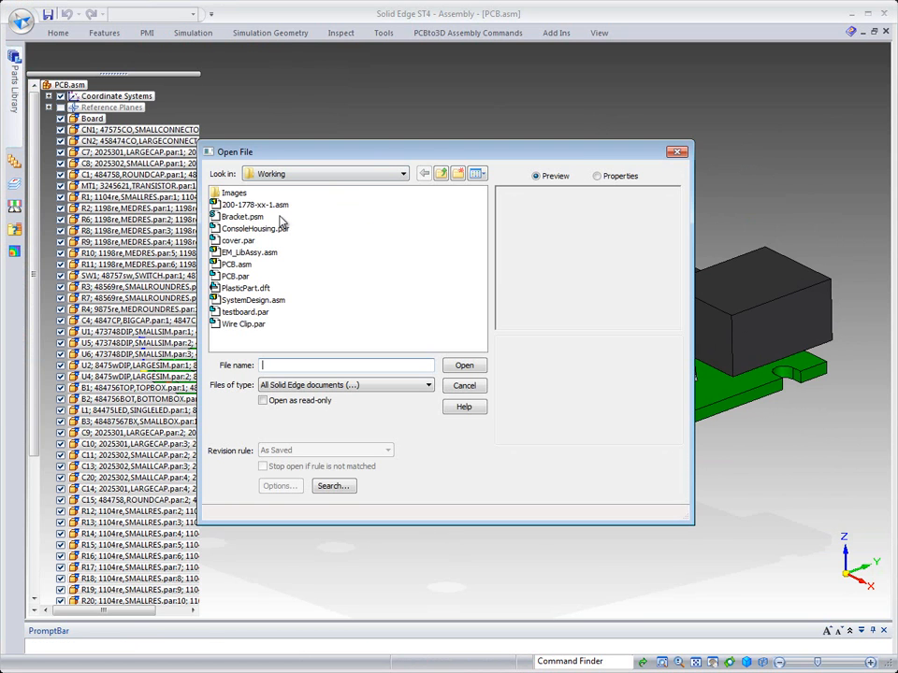
{"action": "left_click", "coordinate": [254, 204]}
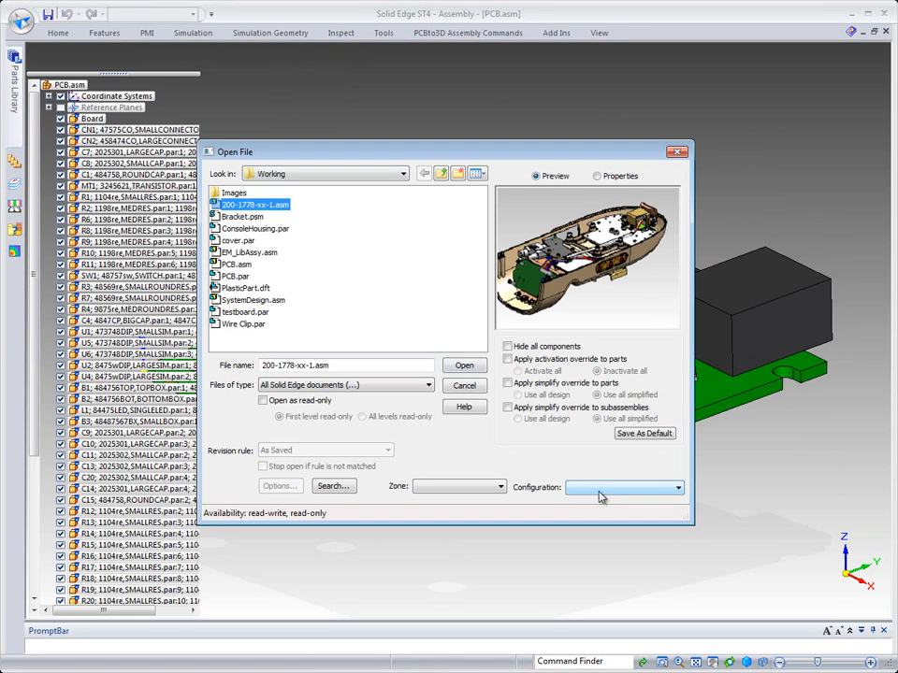
{"action": "left_click", "coordinate": [677, 487]}
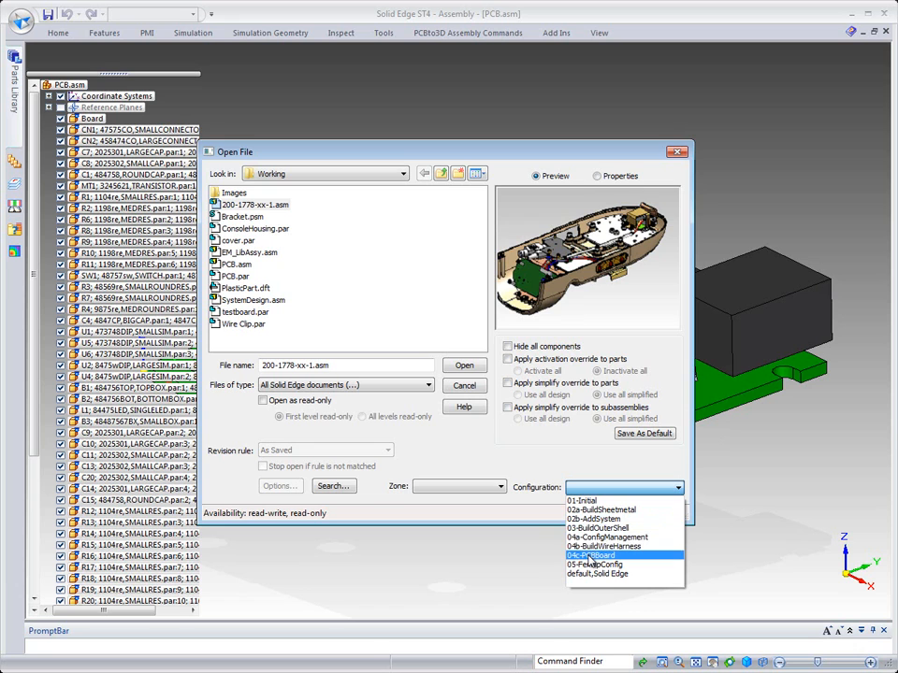
{"action": "left_click", "coordinate": [589, 556]}
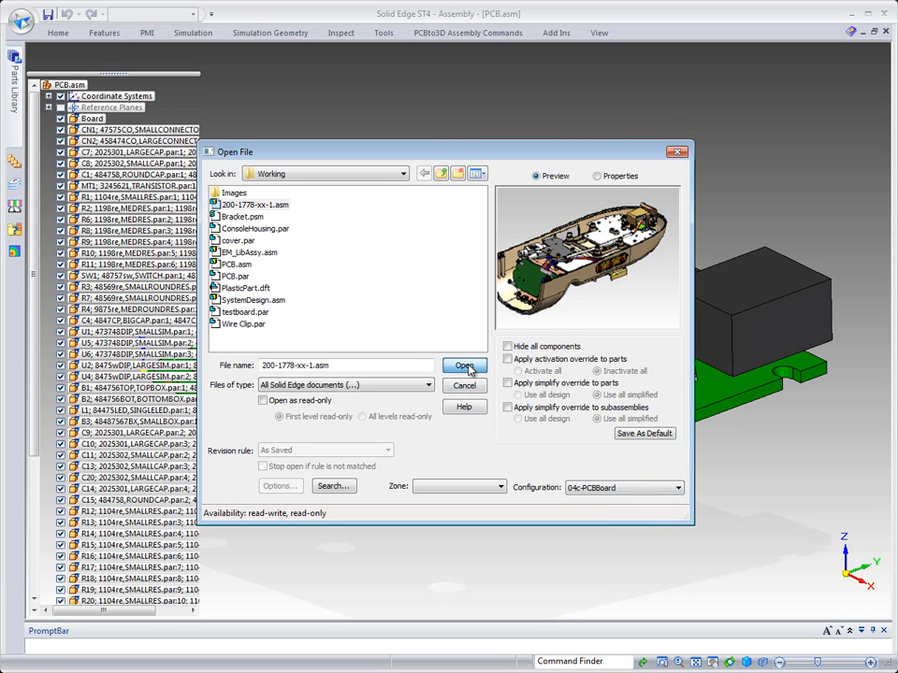
{"action": "left_click", "coordinate": [464, 365]}
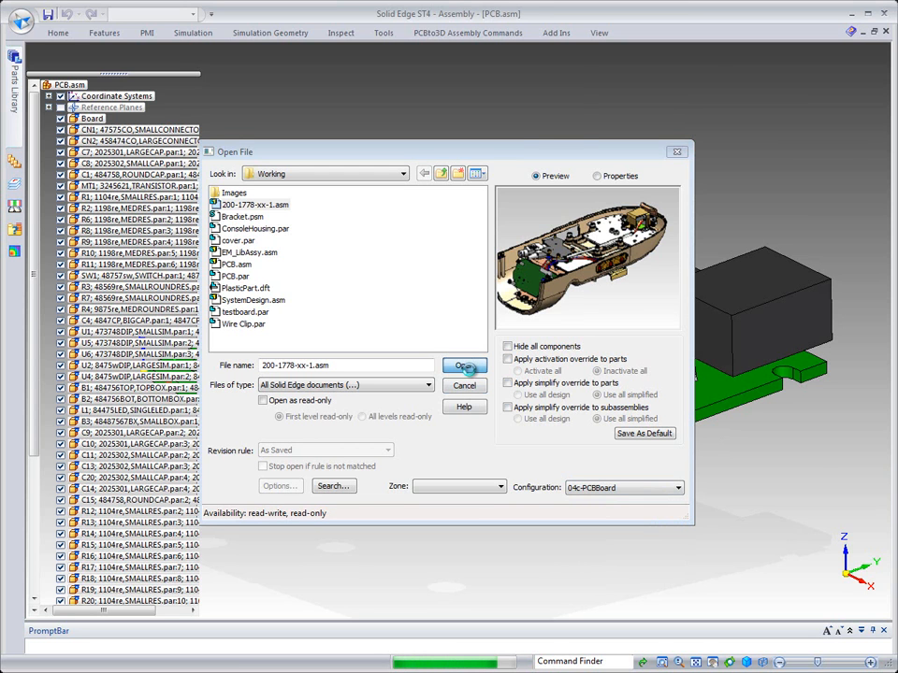
{"action": "left_click", "coordinate": [464, 365]}
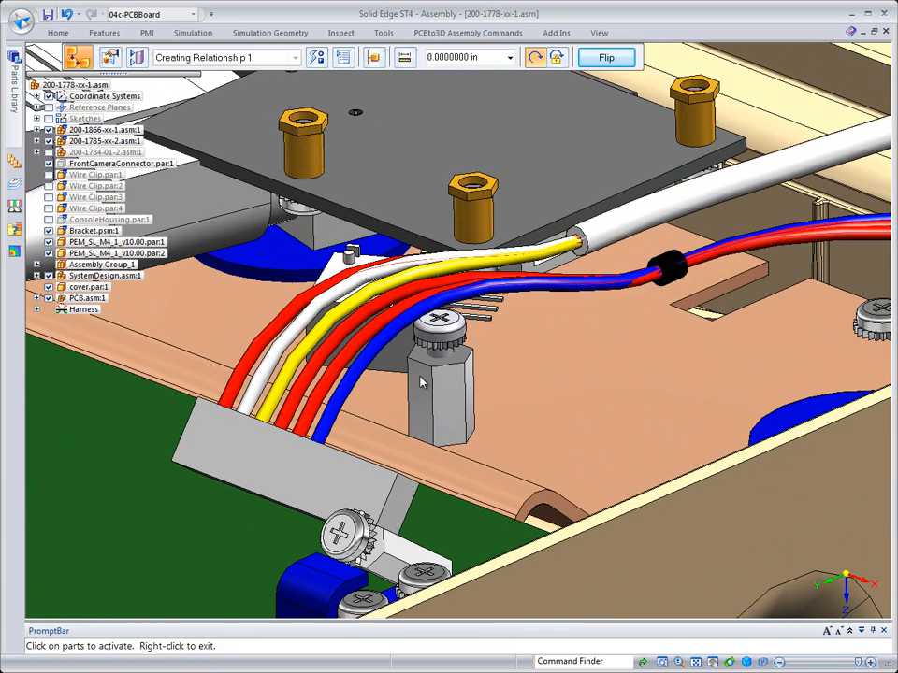
Mate the inserted PCB.asm to the face of the first brass mounting lug
{"action": "left_click", "coordinate": [426, 363]}
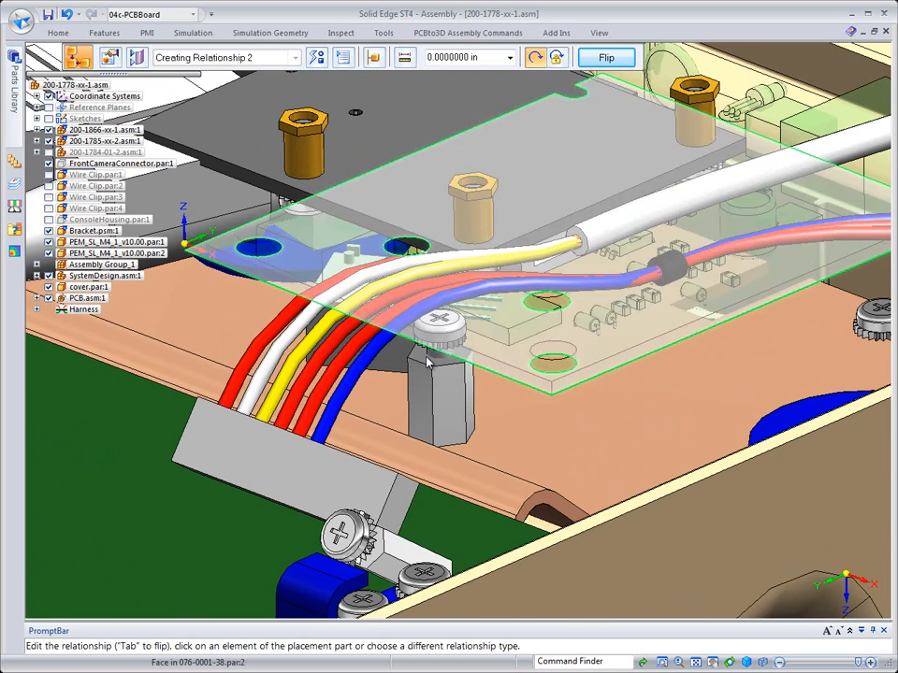